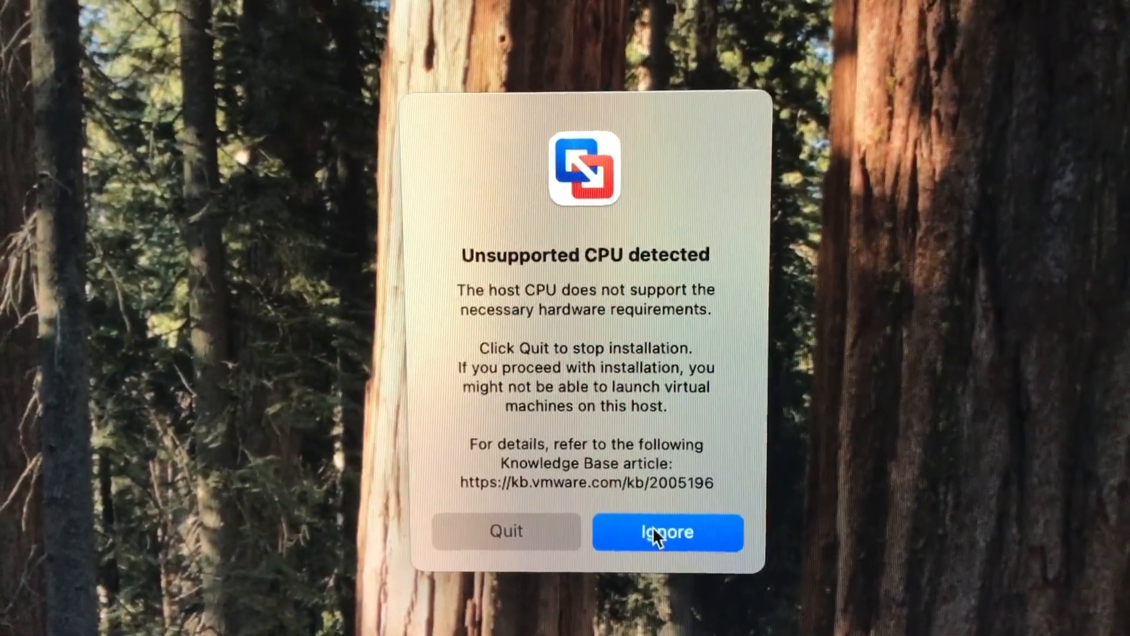
Step: Ignore the Unsupported CPU warning; the Windows 11 x64 VM then fails to power on
click(666, 532)
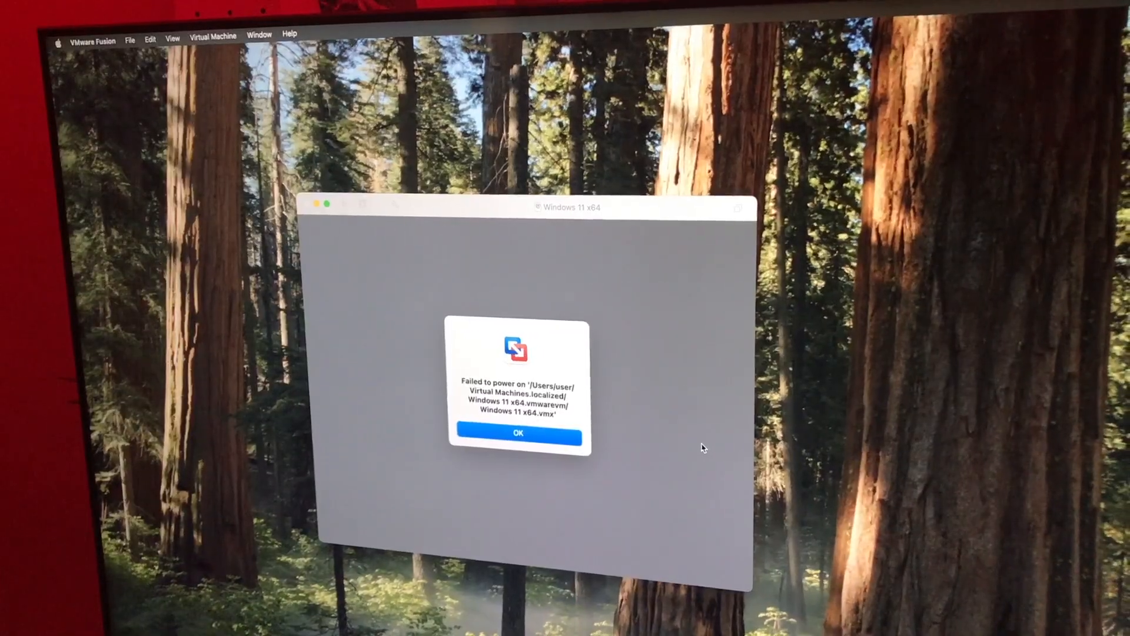